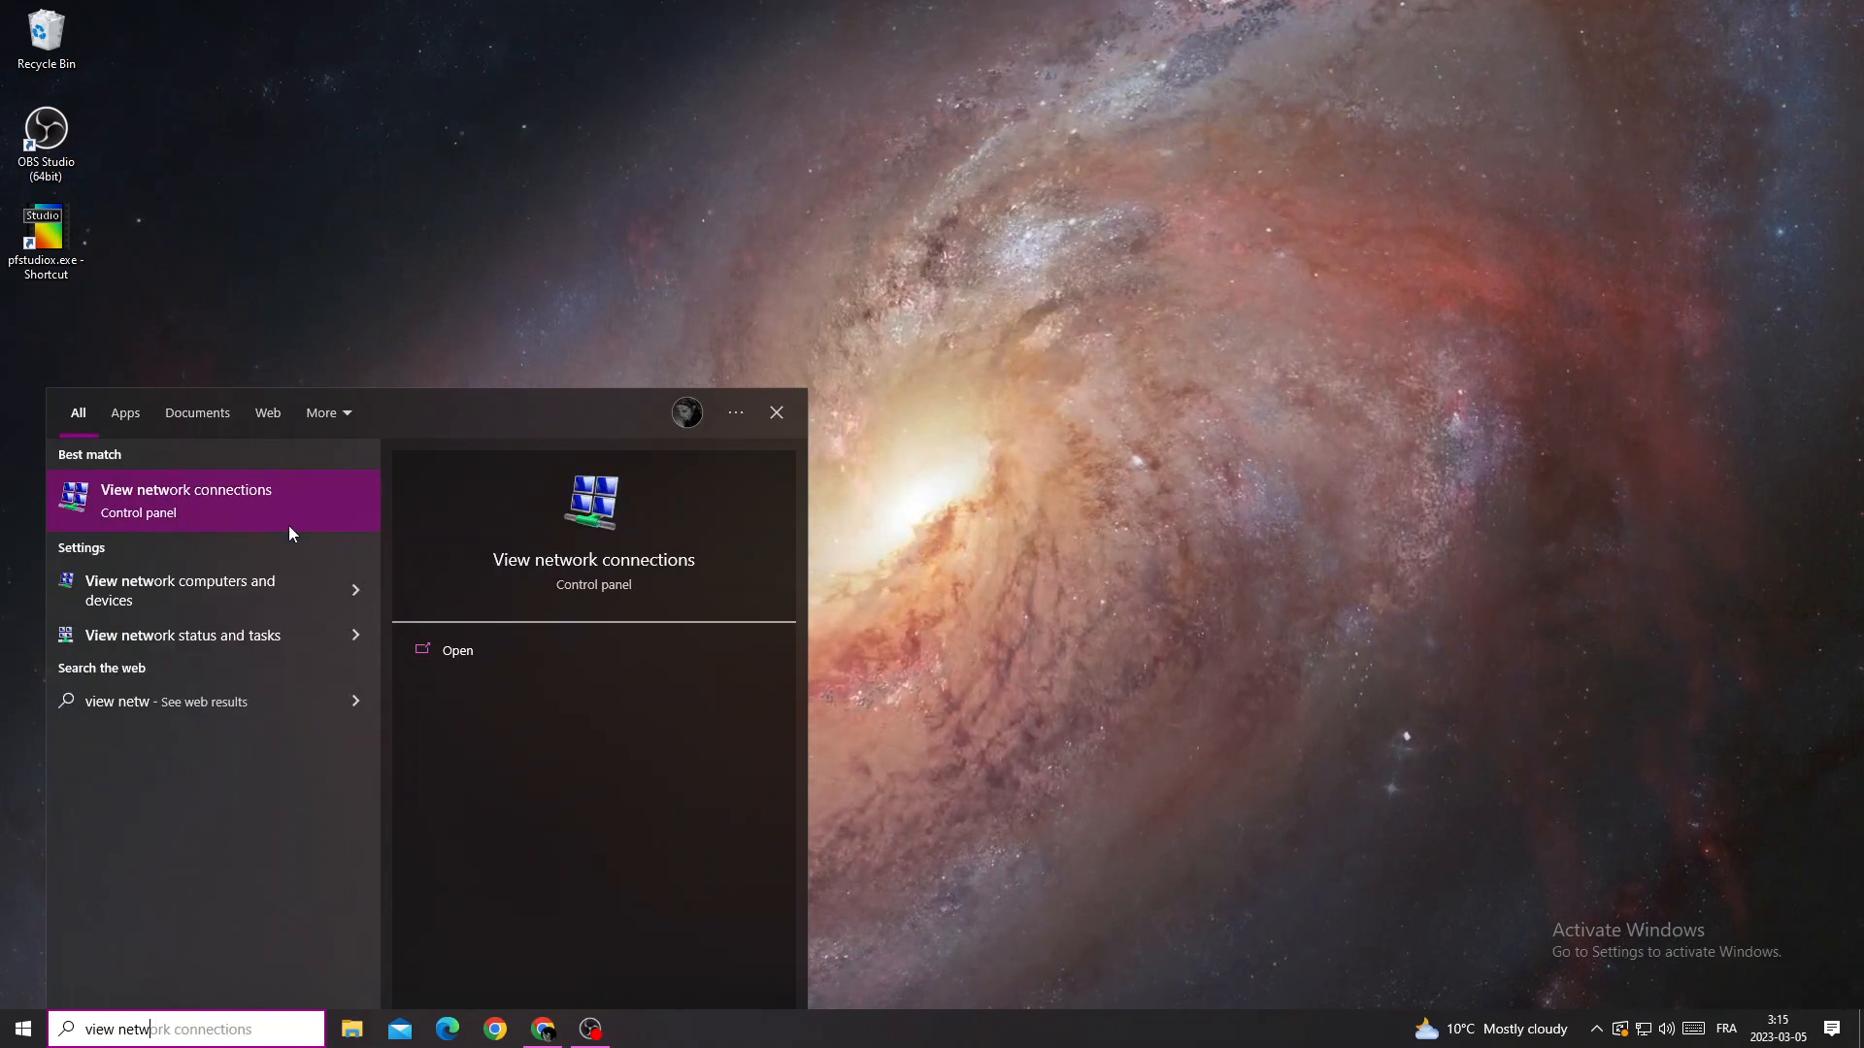
Launch Network Connections from the 'View network connections' search result
click(185, 500)
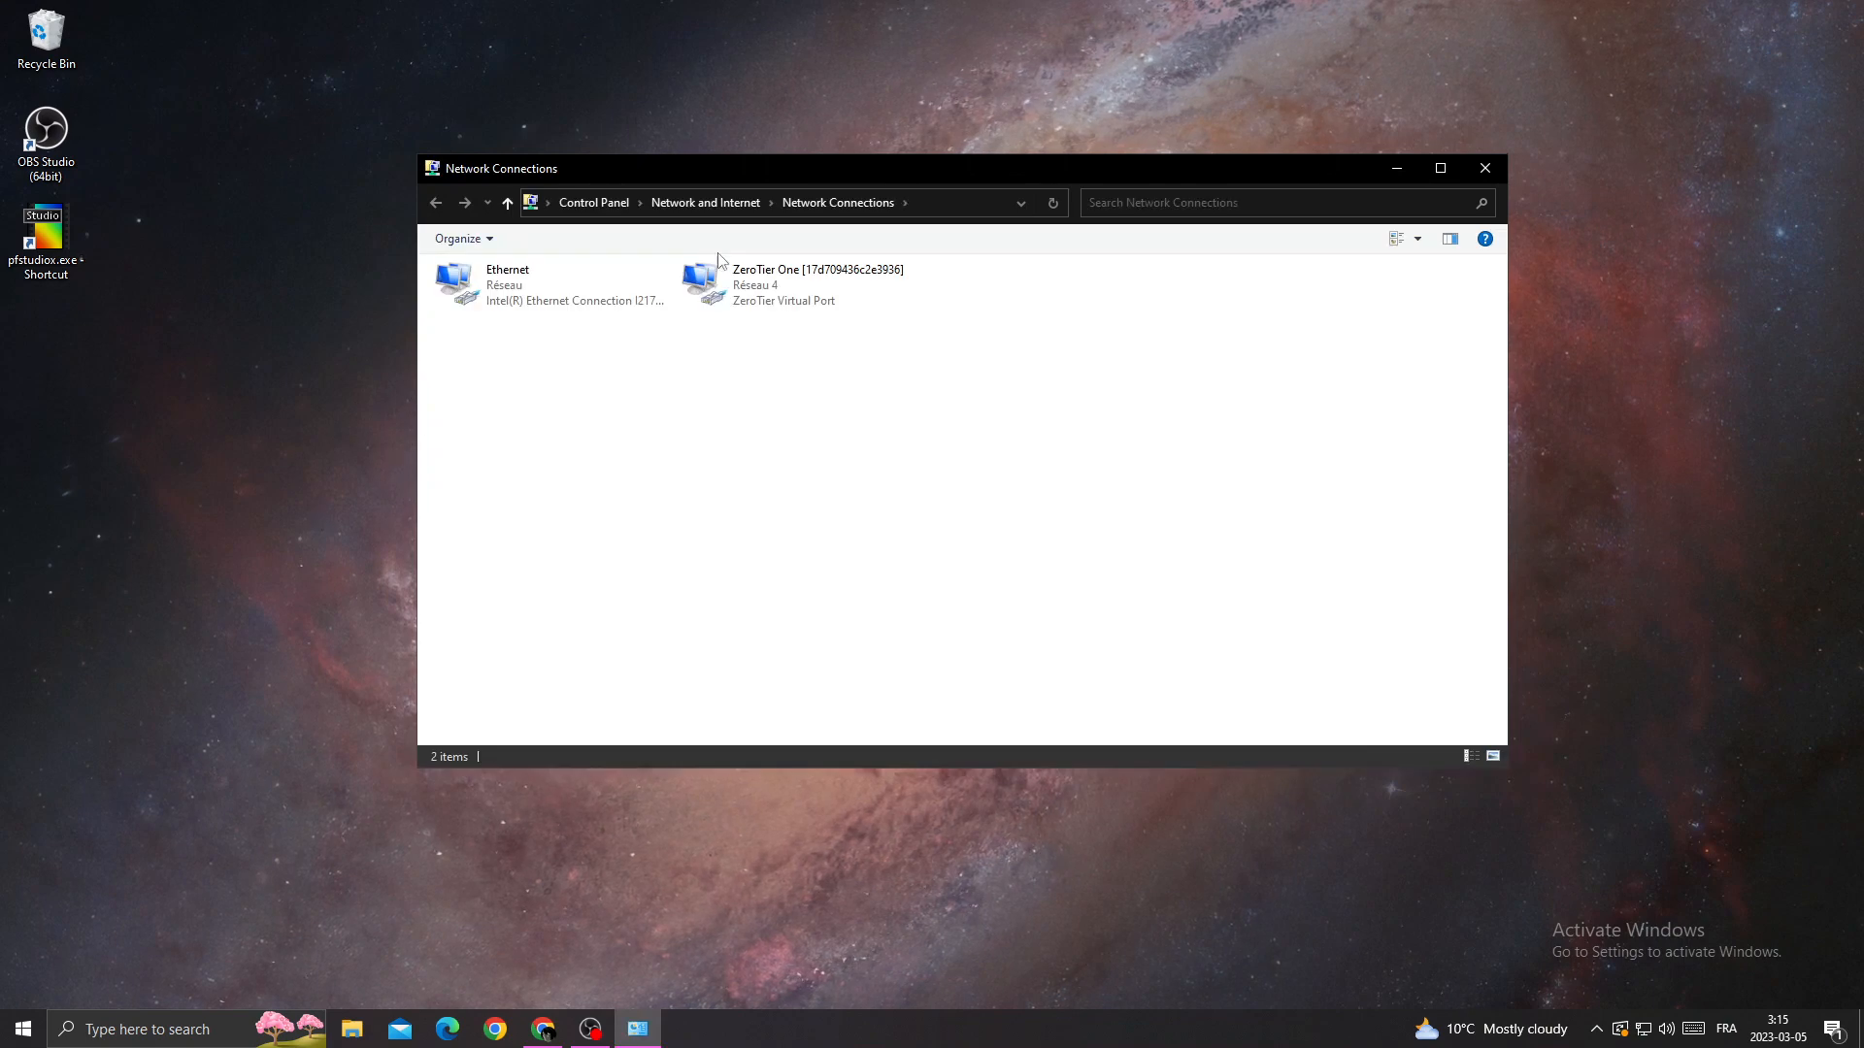
mouse_move(582, 432)
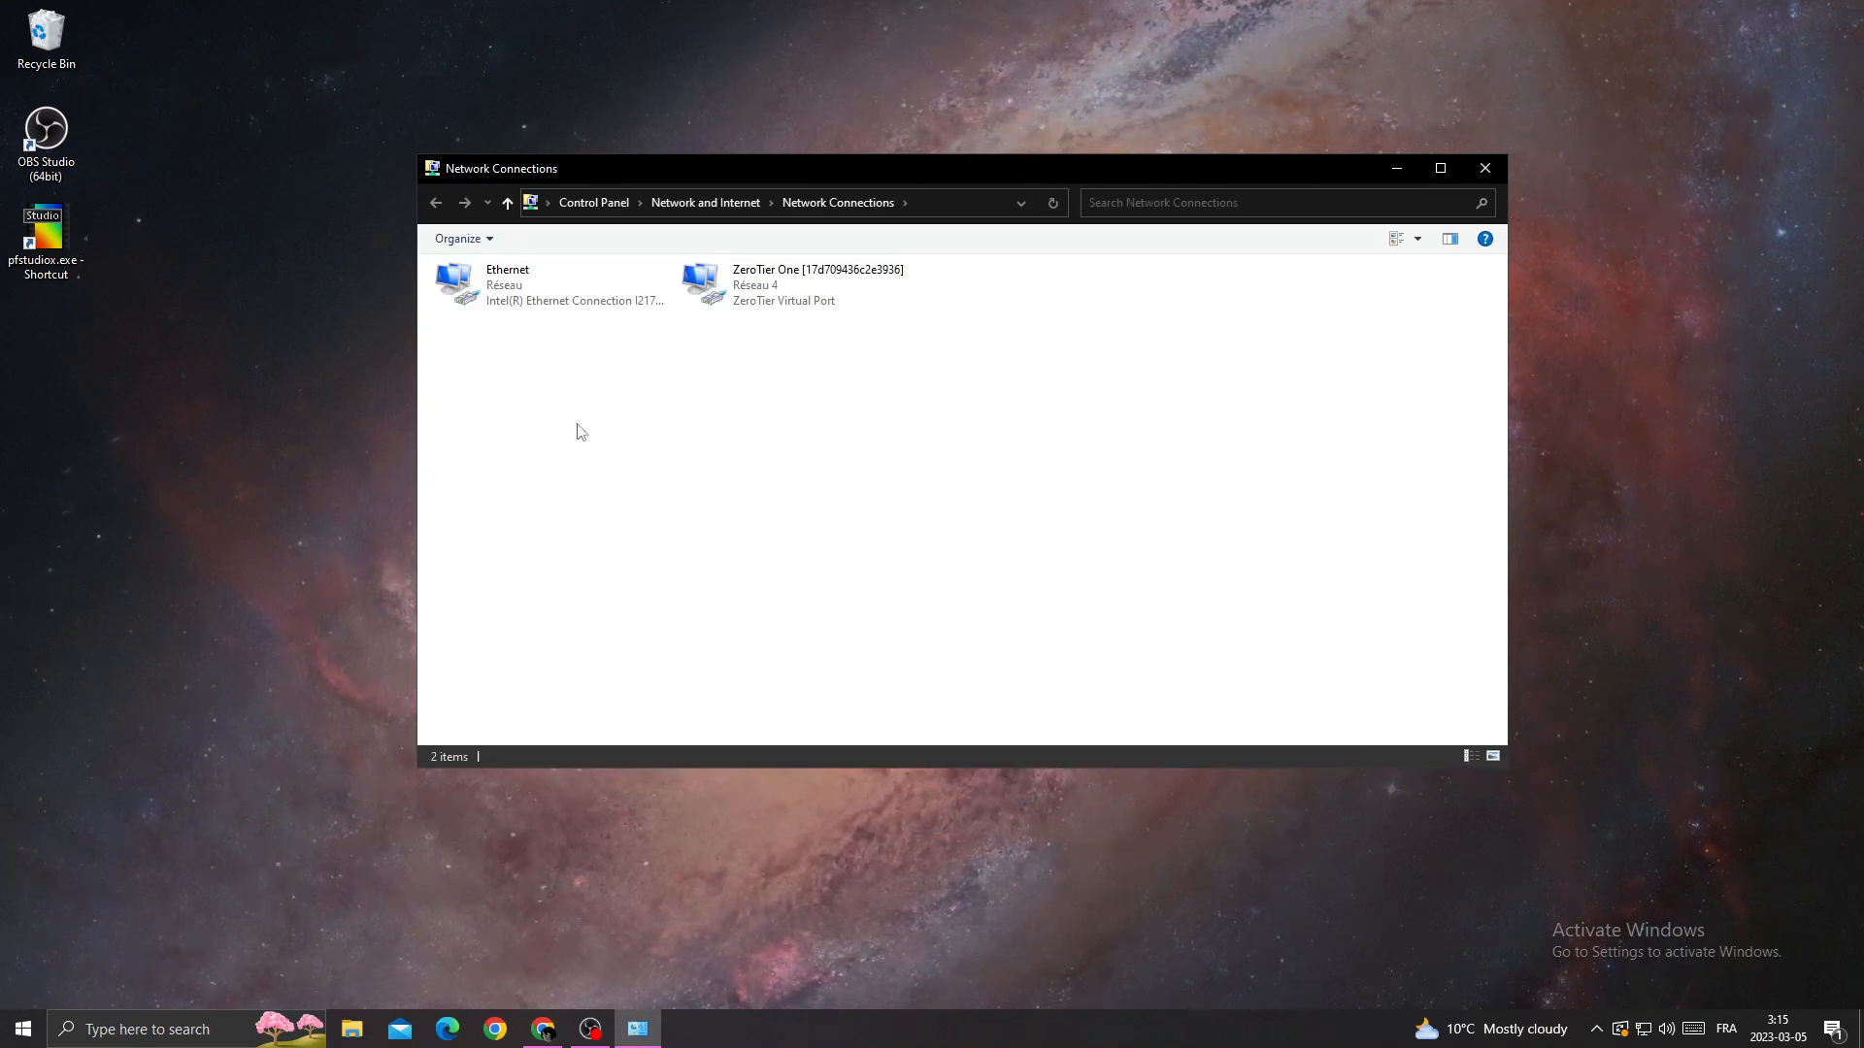
mouse_move(802, 347)
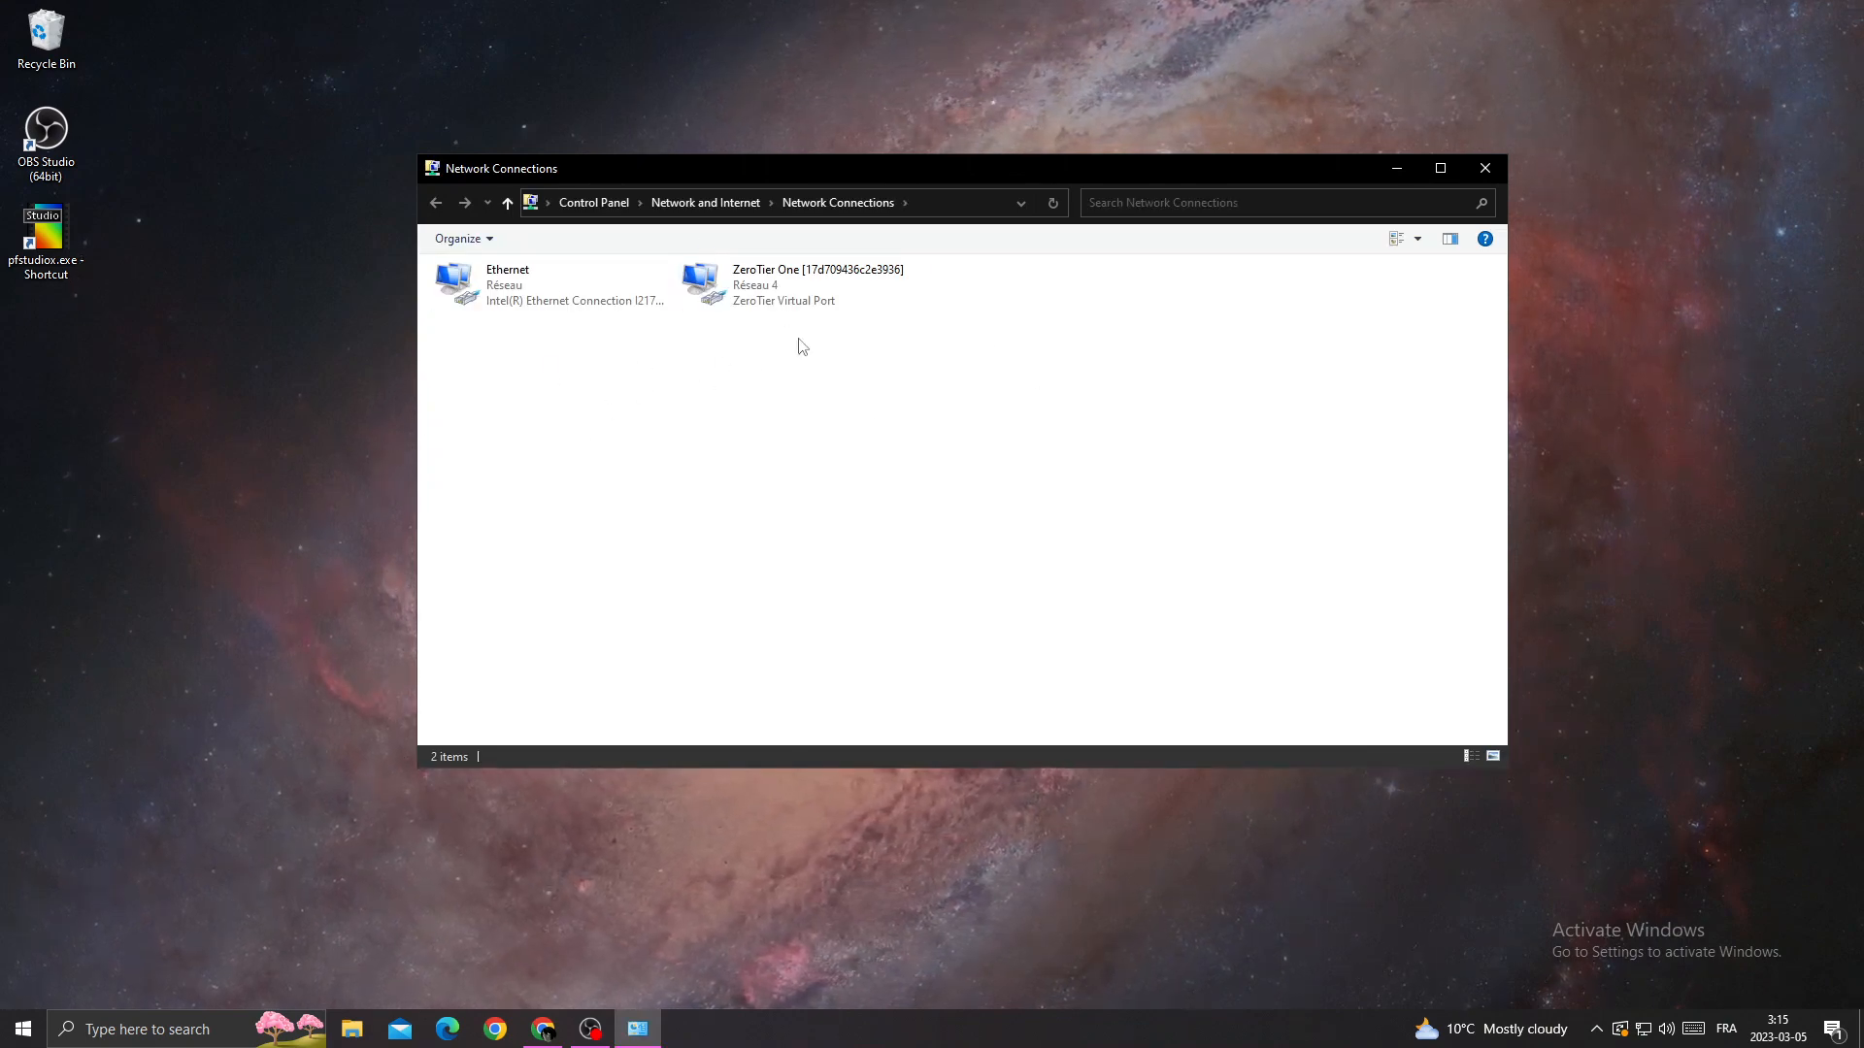
Open the Ethernet adapter's Properties and its Internet Protocol Version 4 (TCP/IPv4) settings
right_click(507, 284)
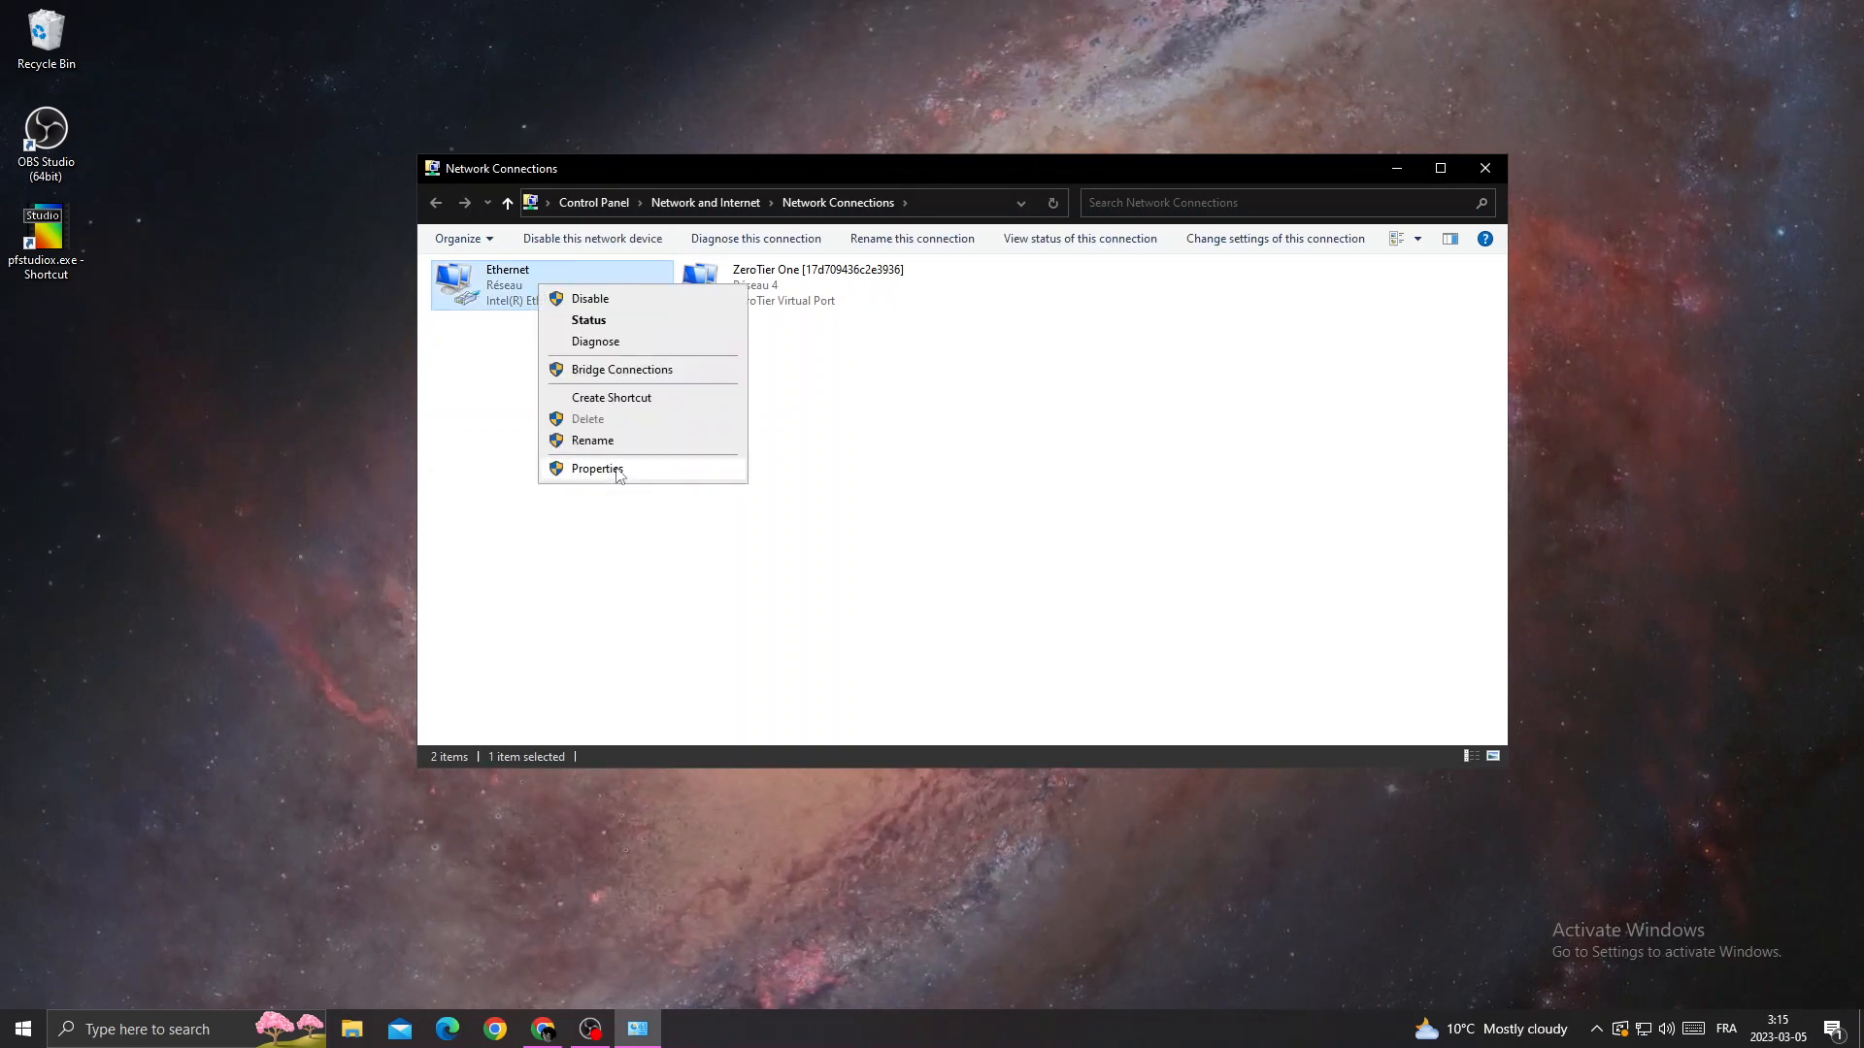
click(597, 469)
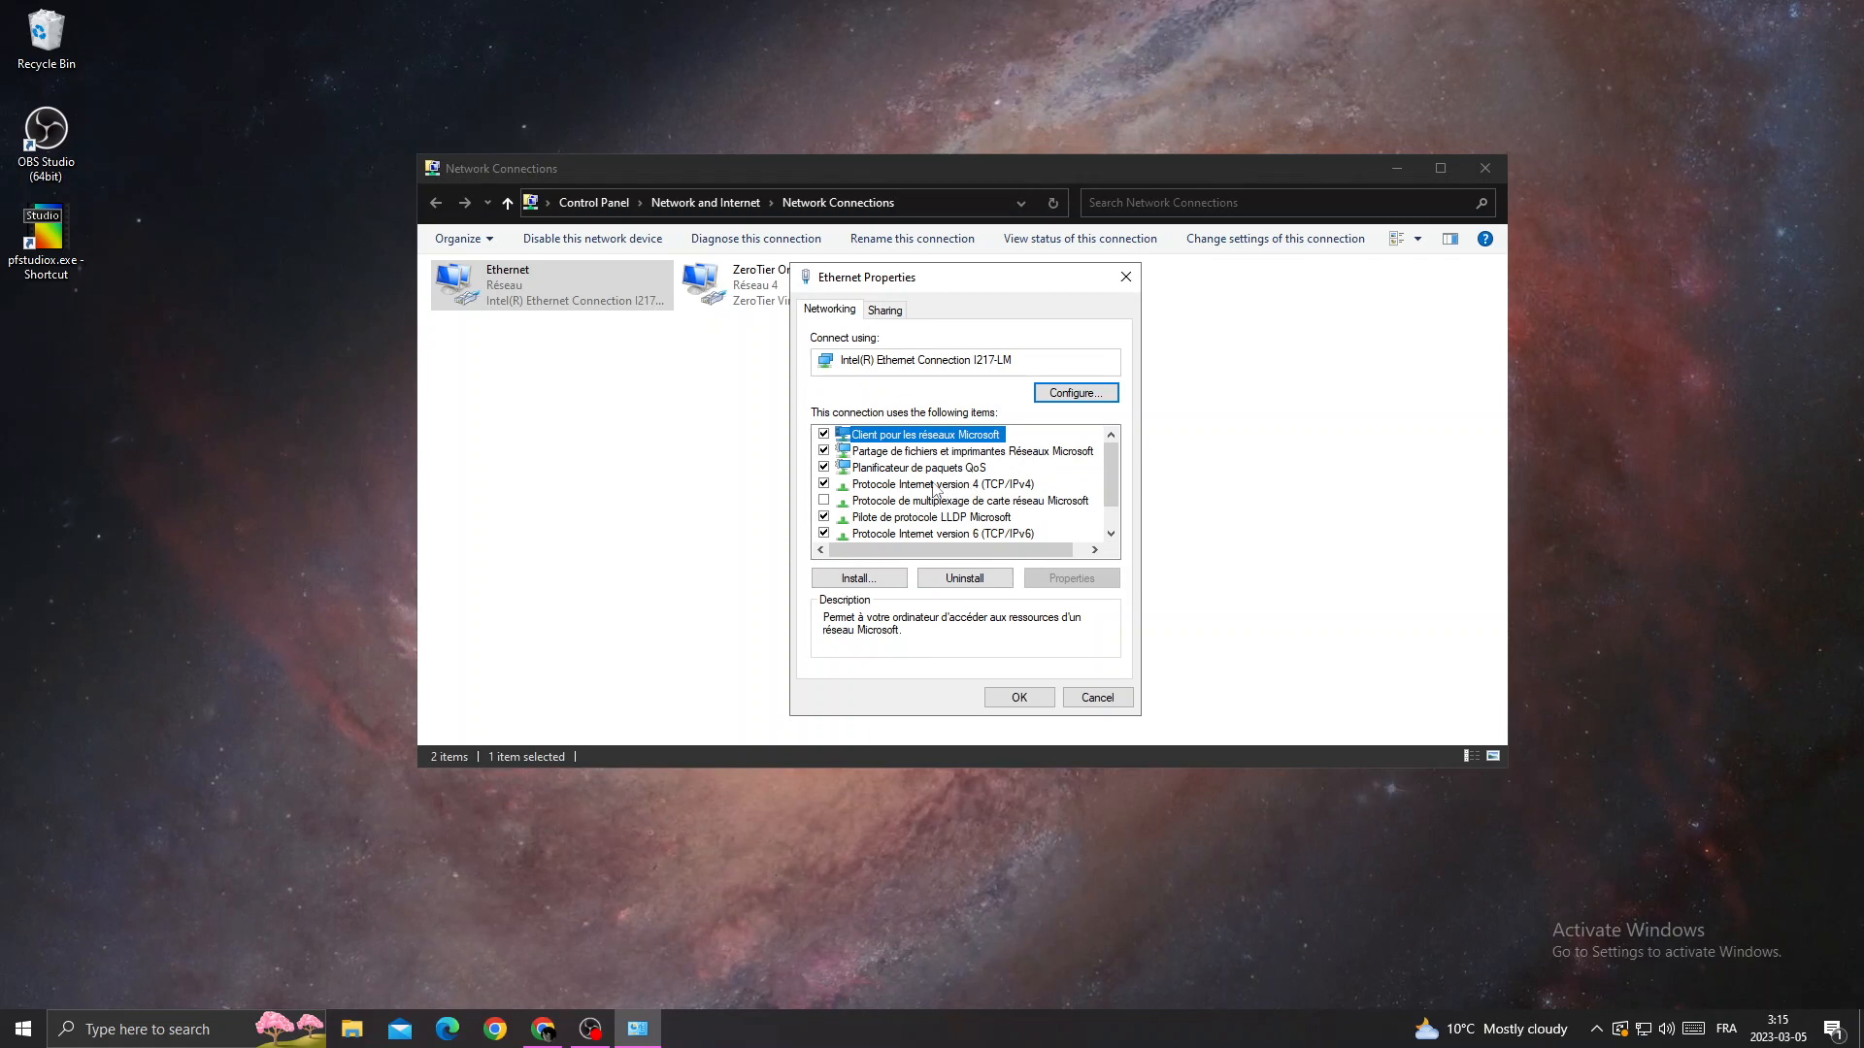
double_click(957, 483)
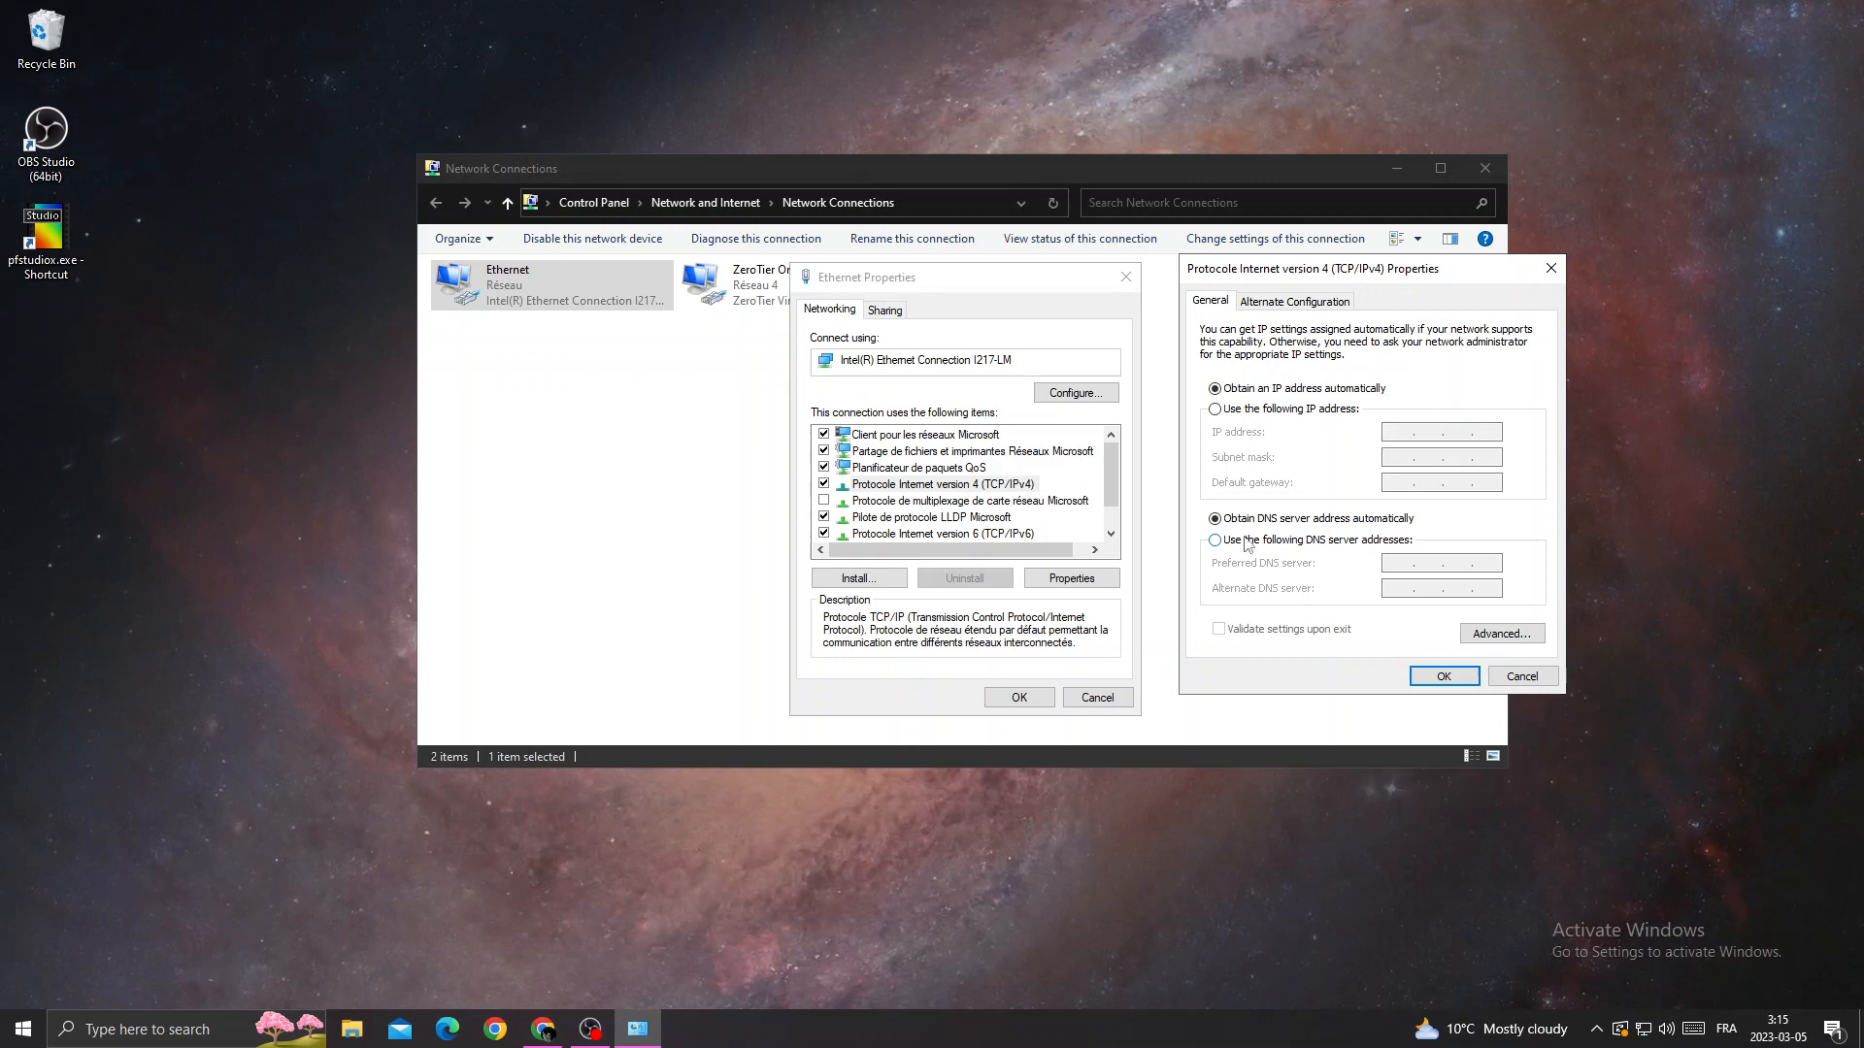
Switch to manual DNS with preferred server 8.8.8.8 and alternate 8.8.4
click(1213, 539)
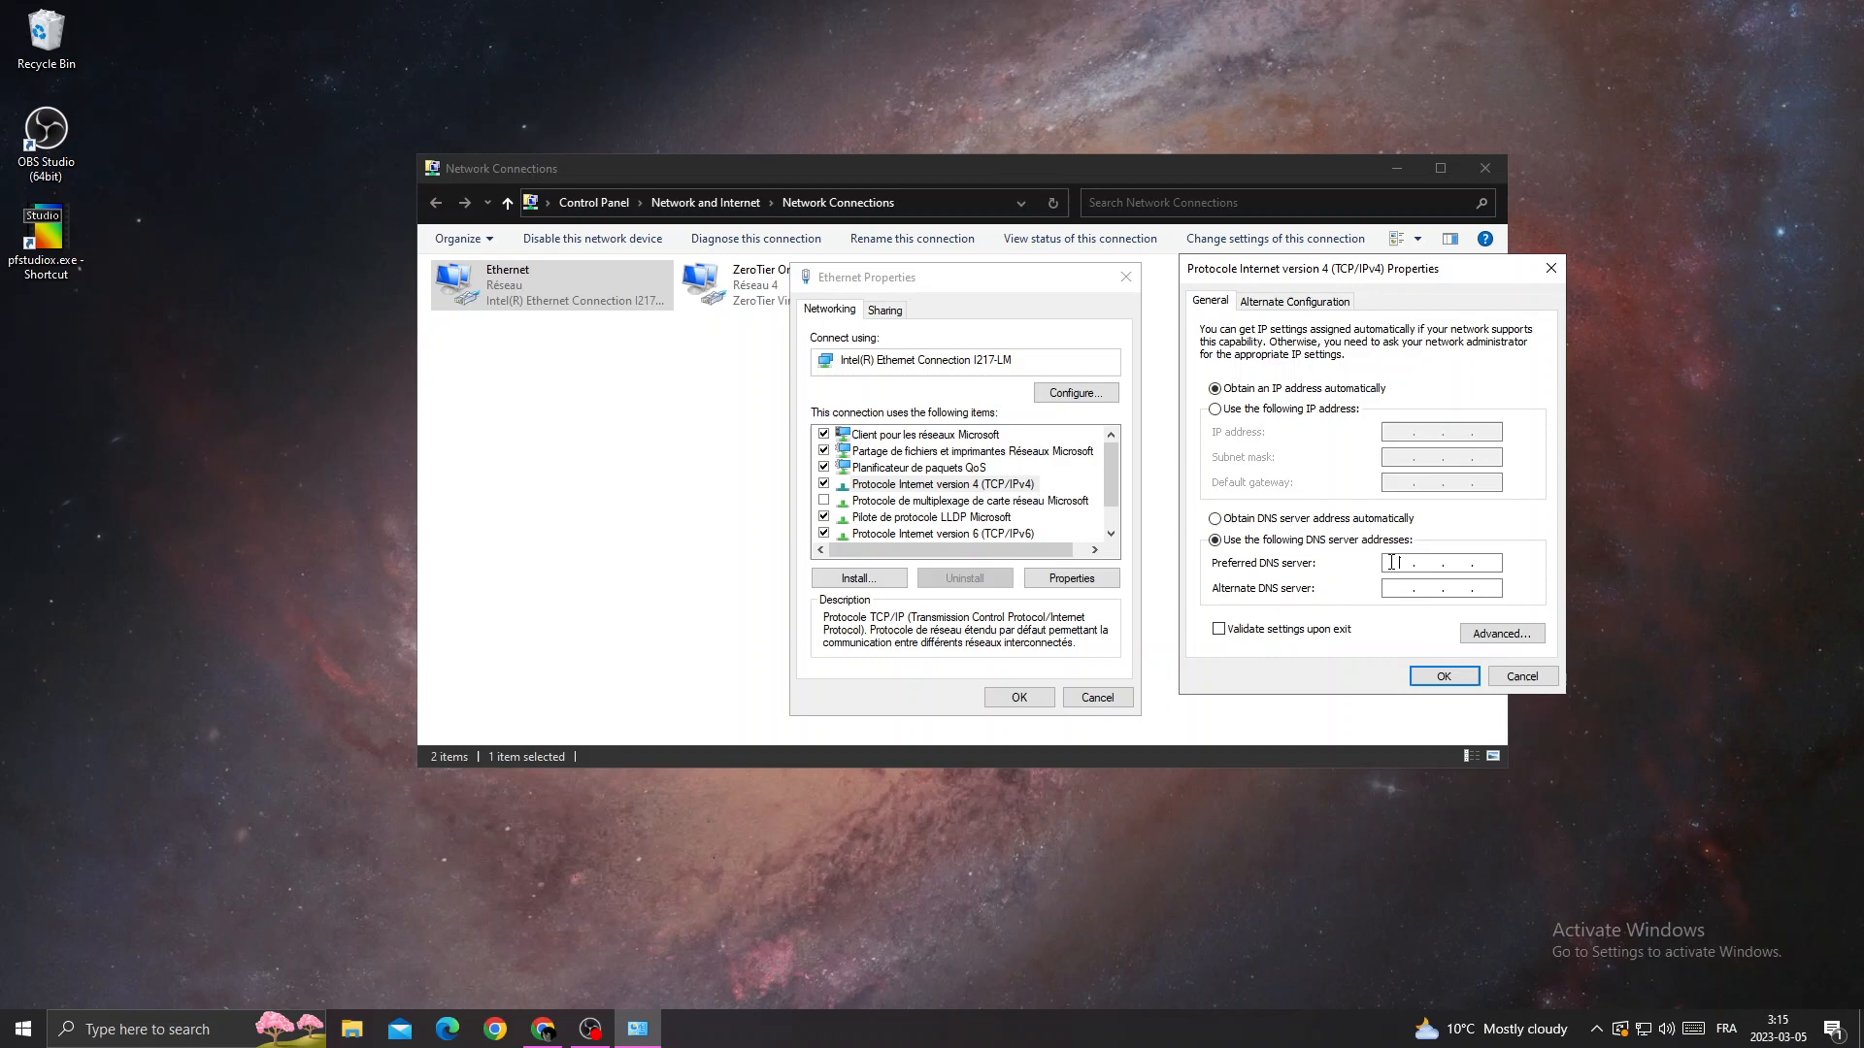
text(8.8.8.8)
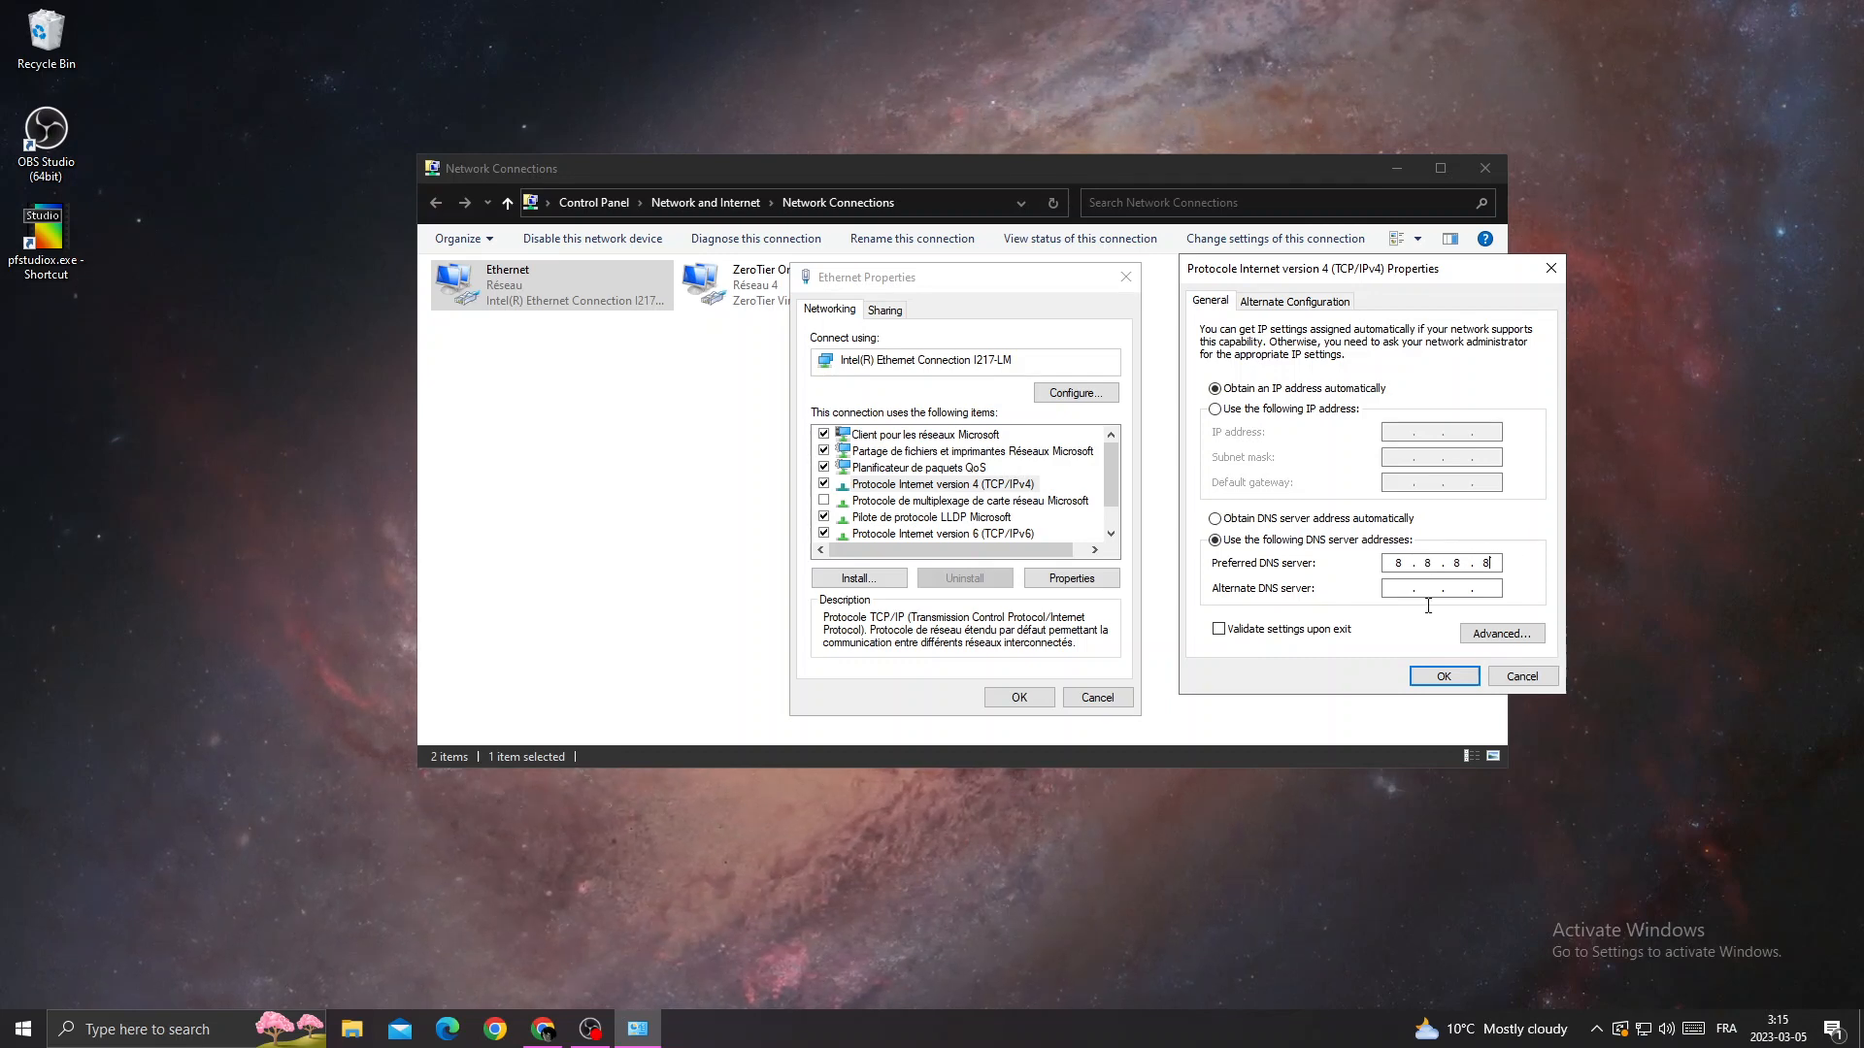
click(1441, 588)
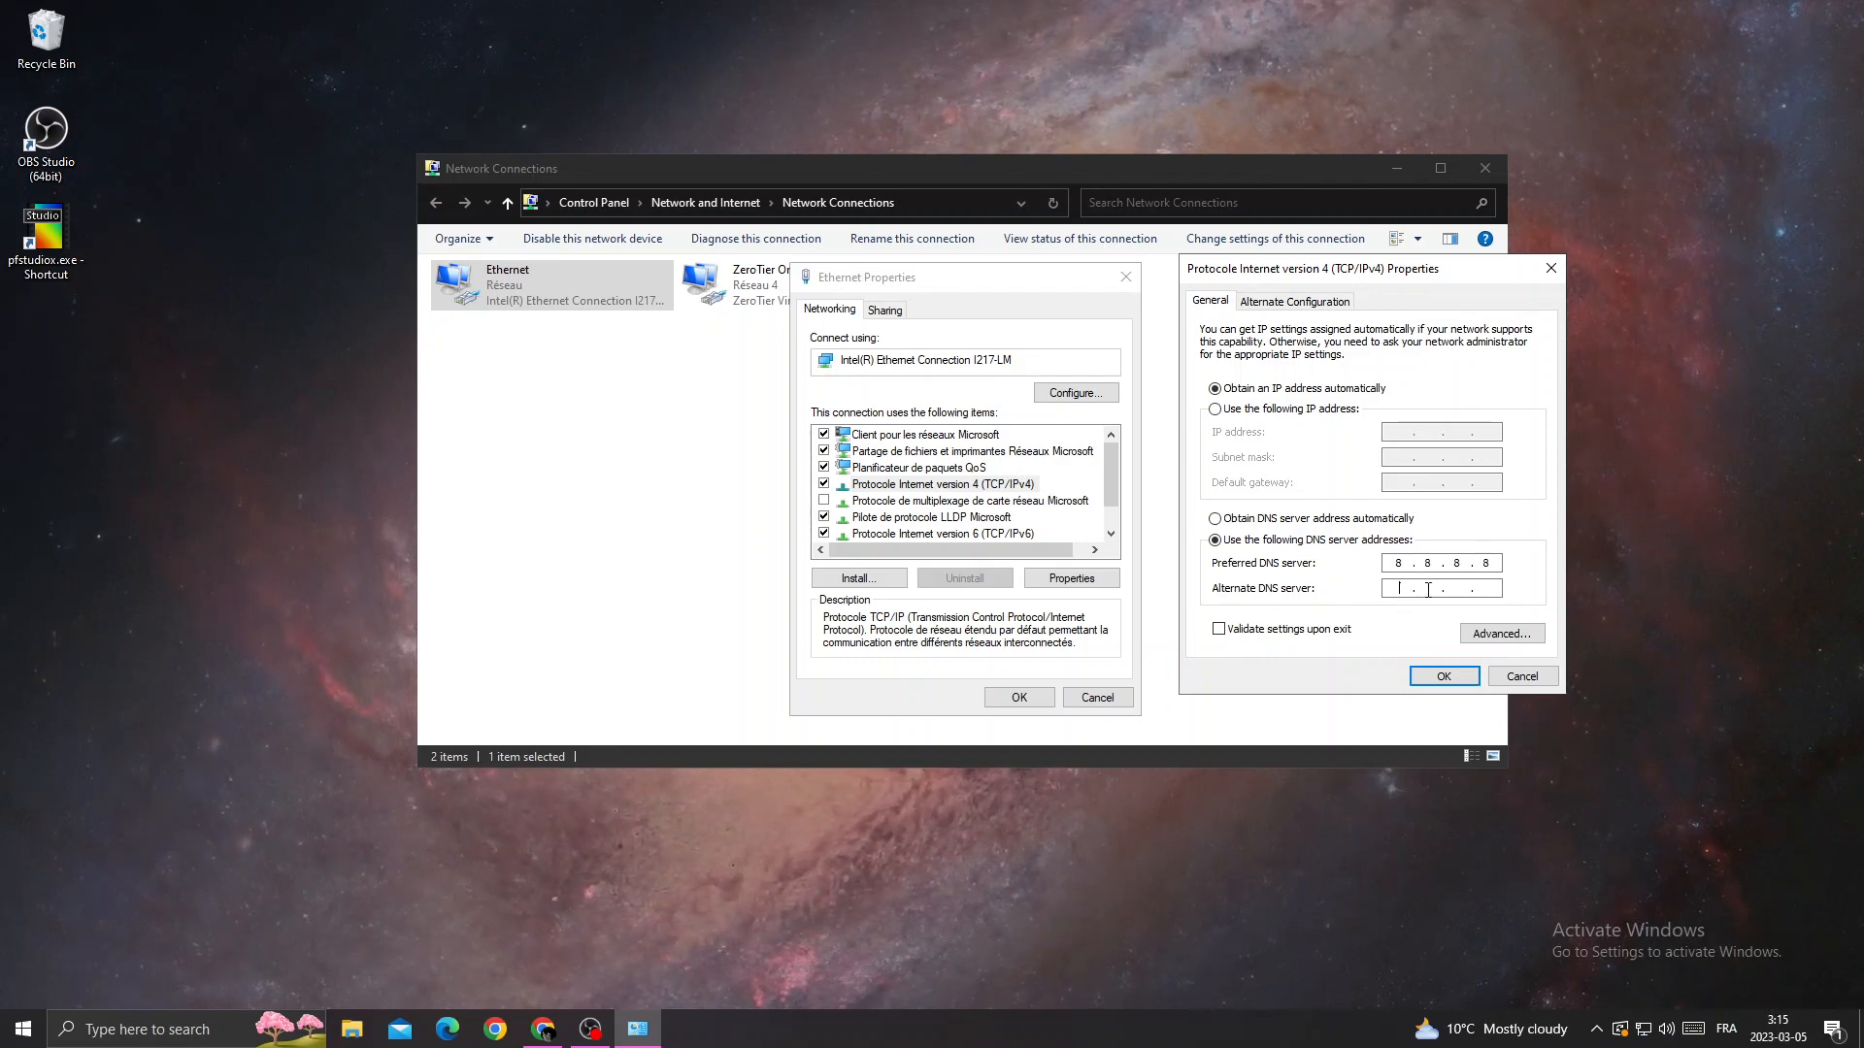
text(8.8.4)
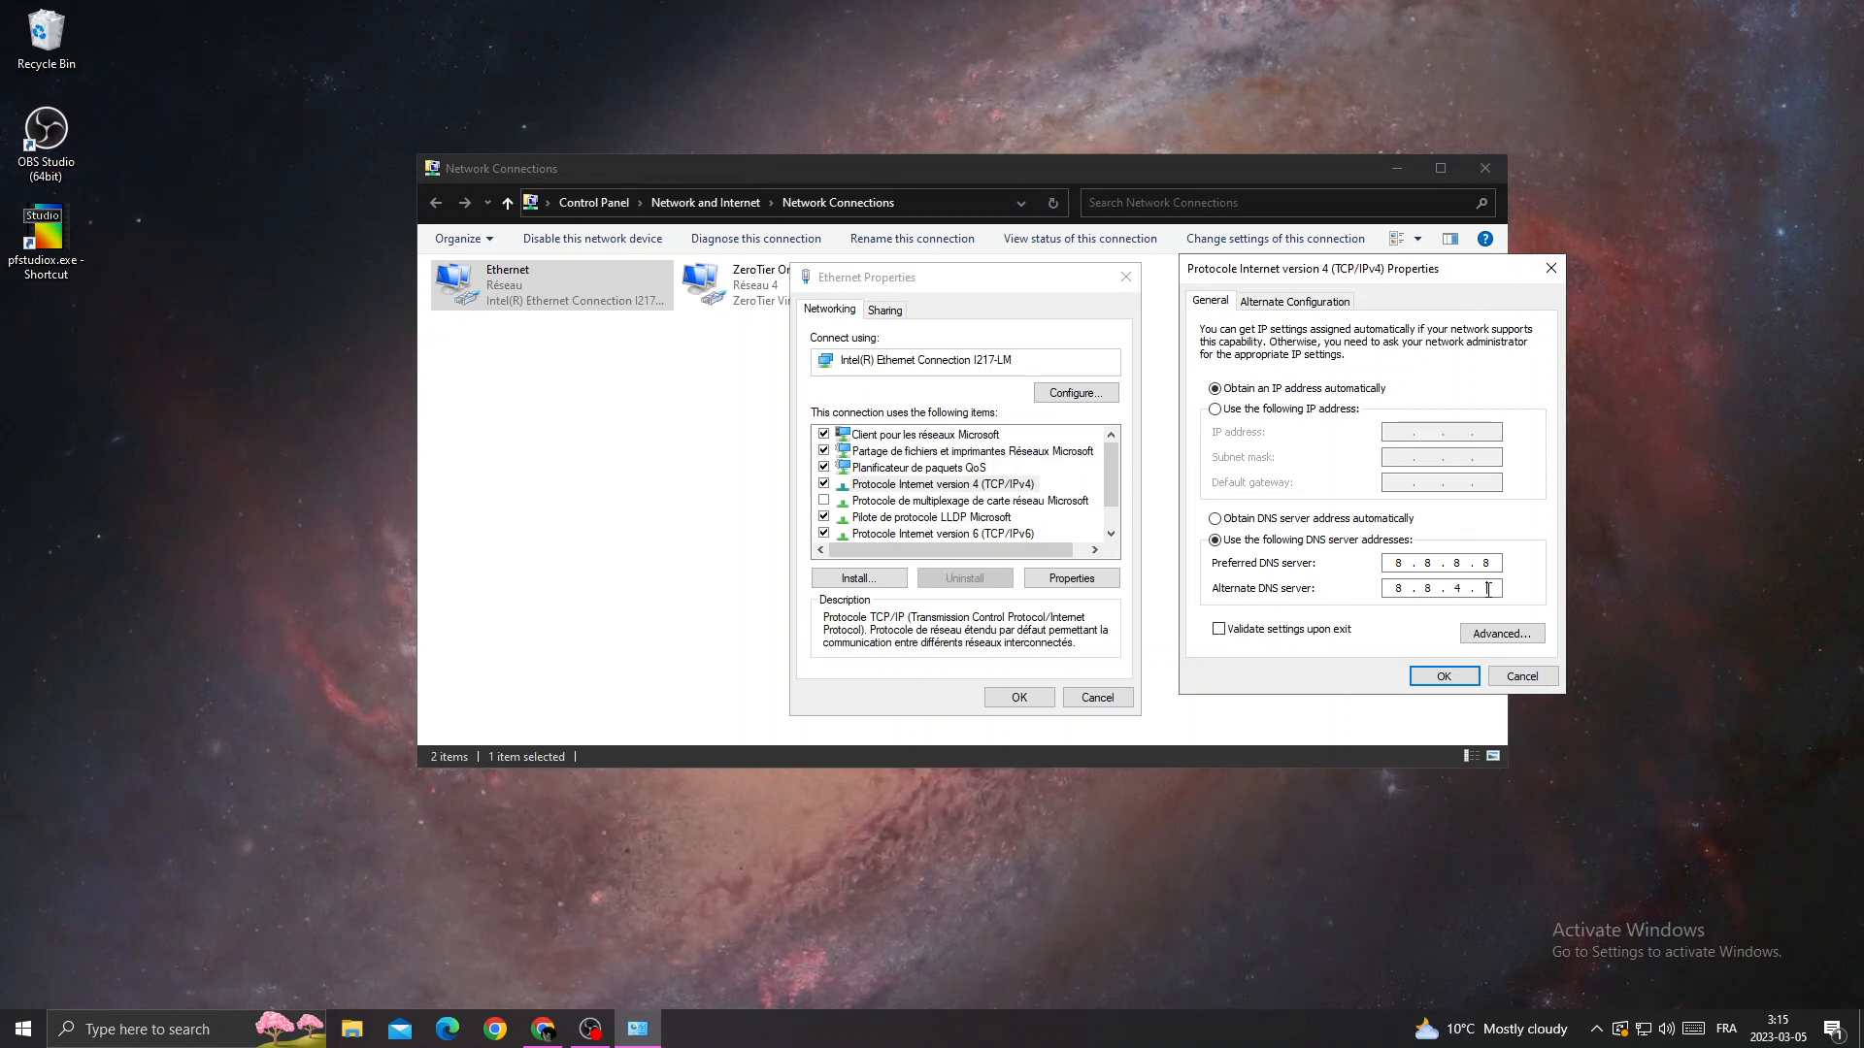
Enable 'Validate settings upon exit' and confirm the IPv4 settings with OK
click(1218, 629)
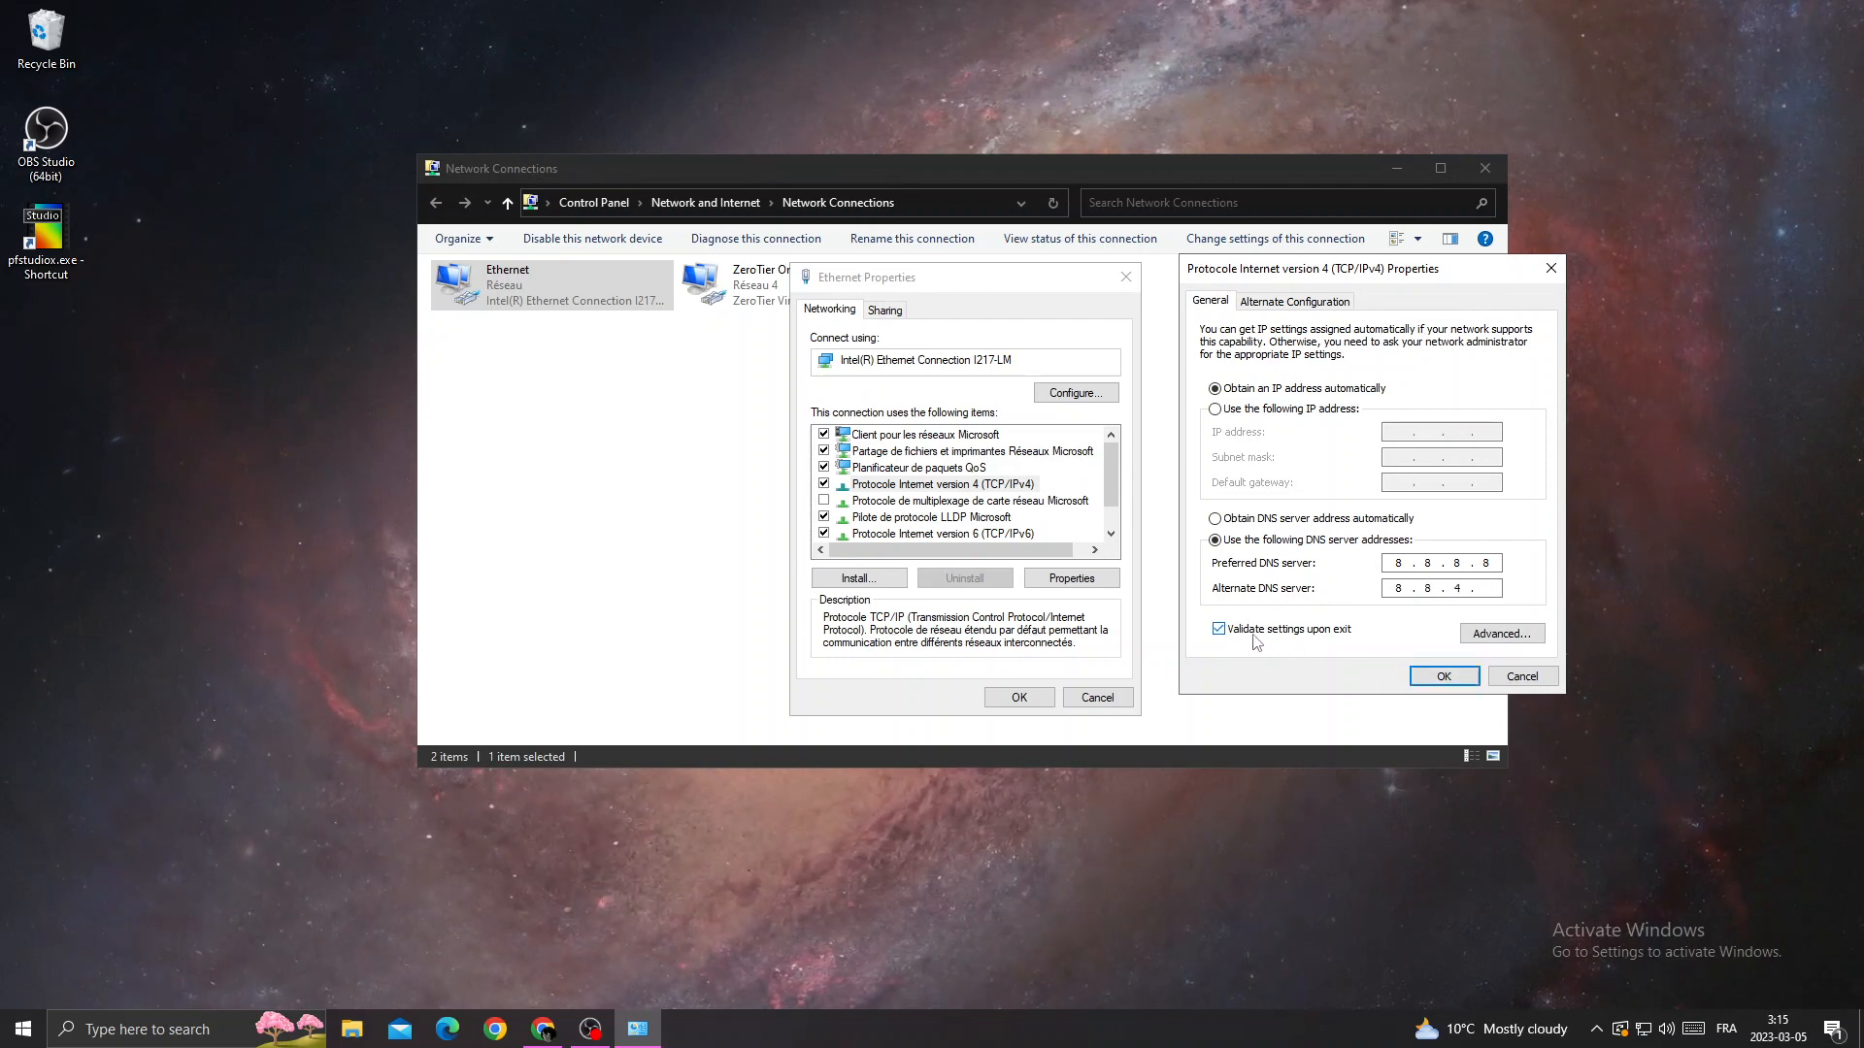
click(1218, 629)
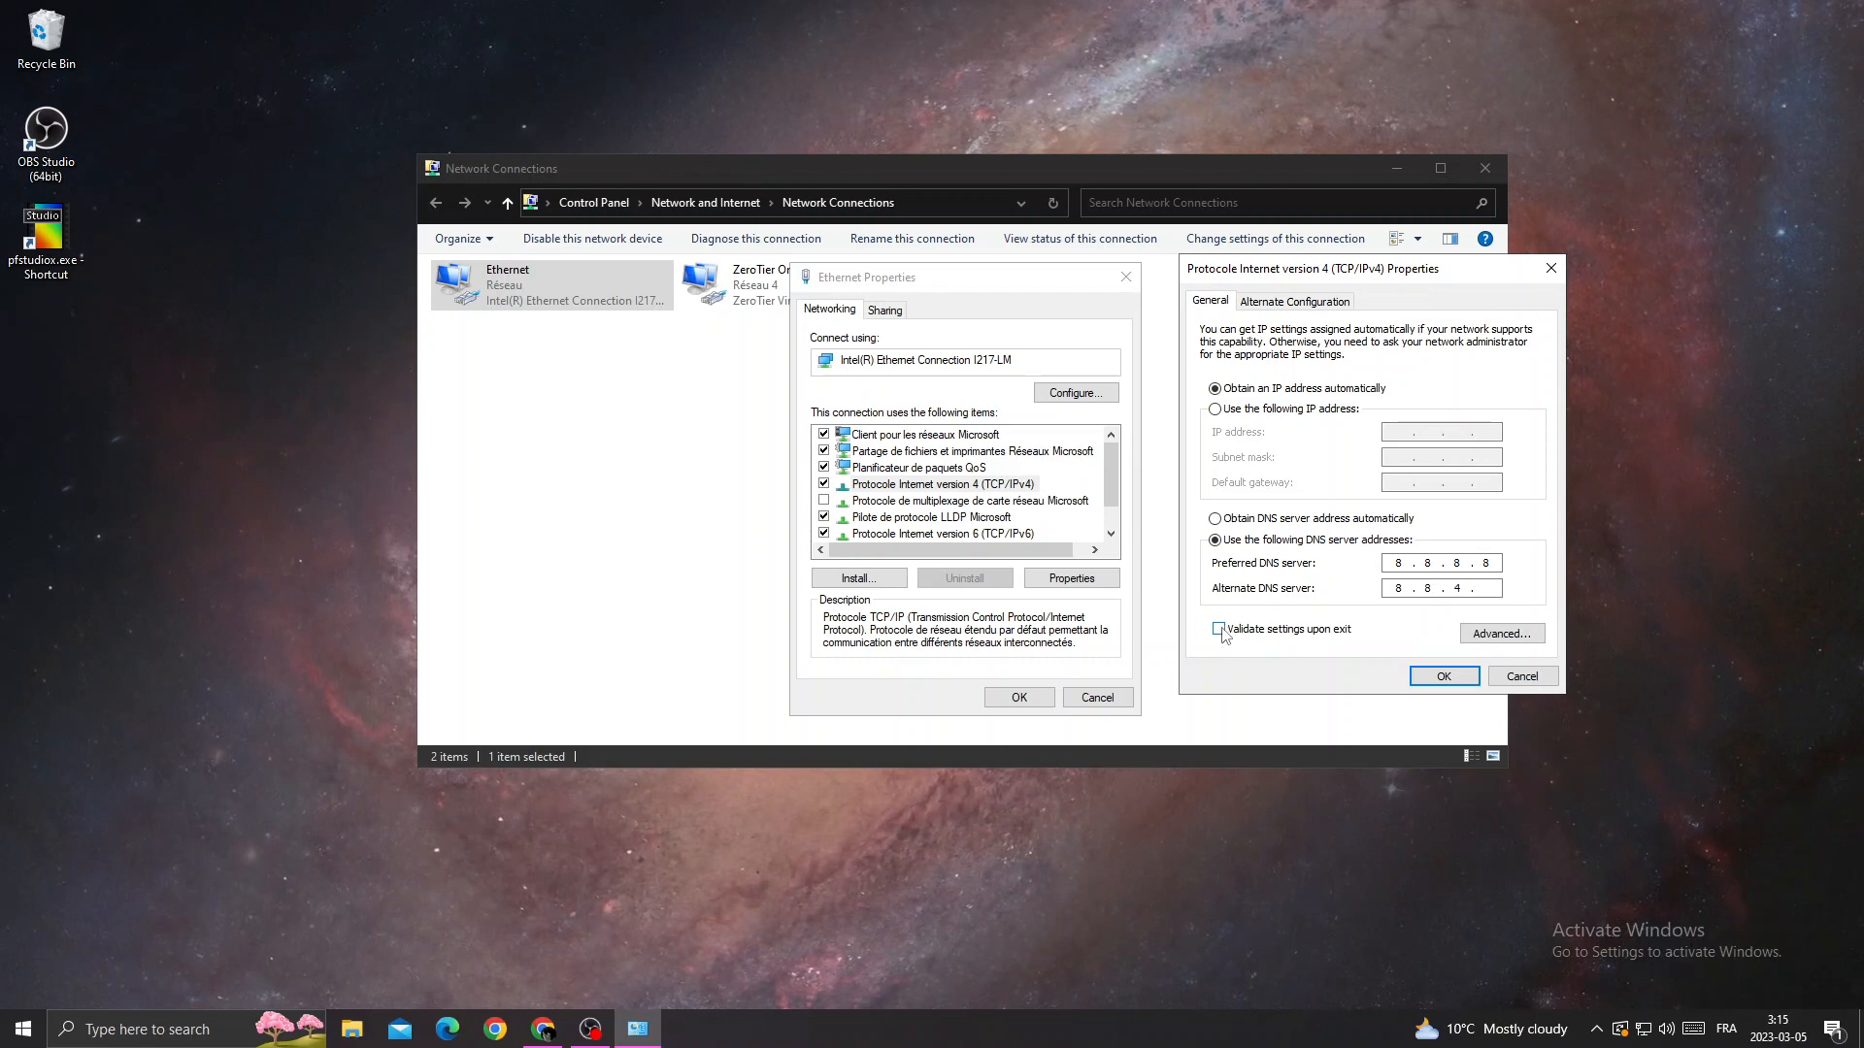
click(1219, 629)
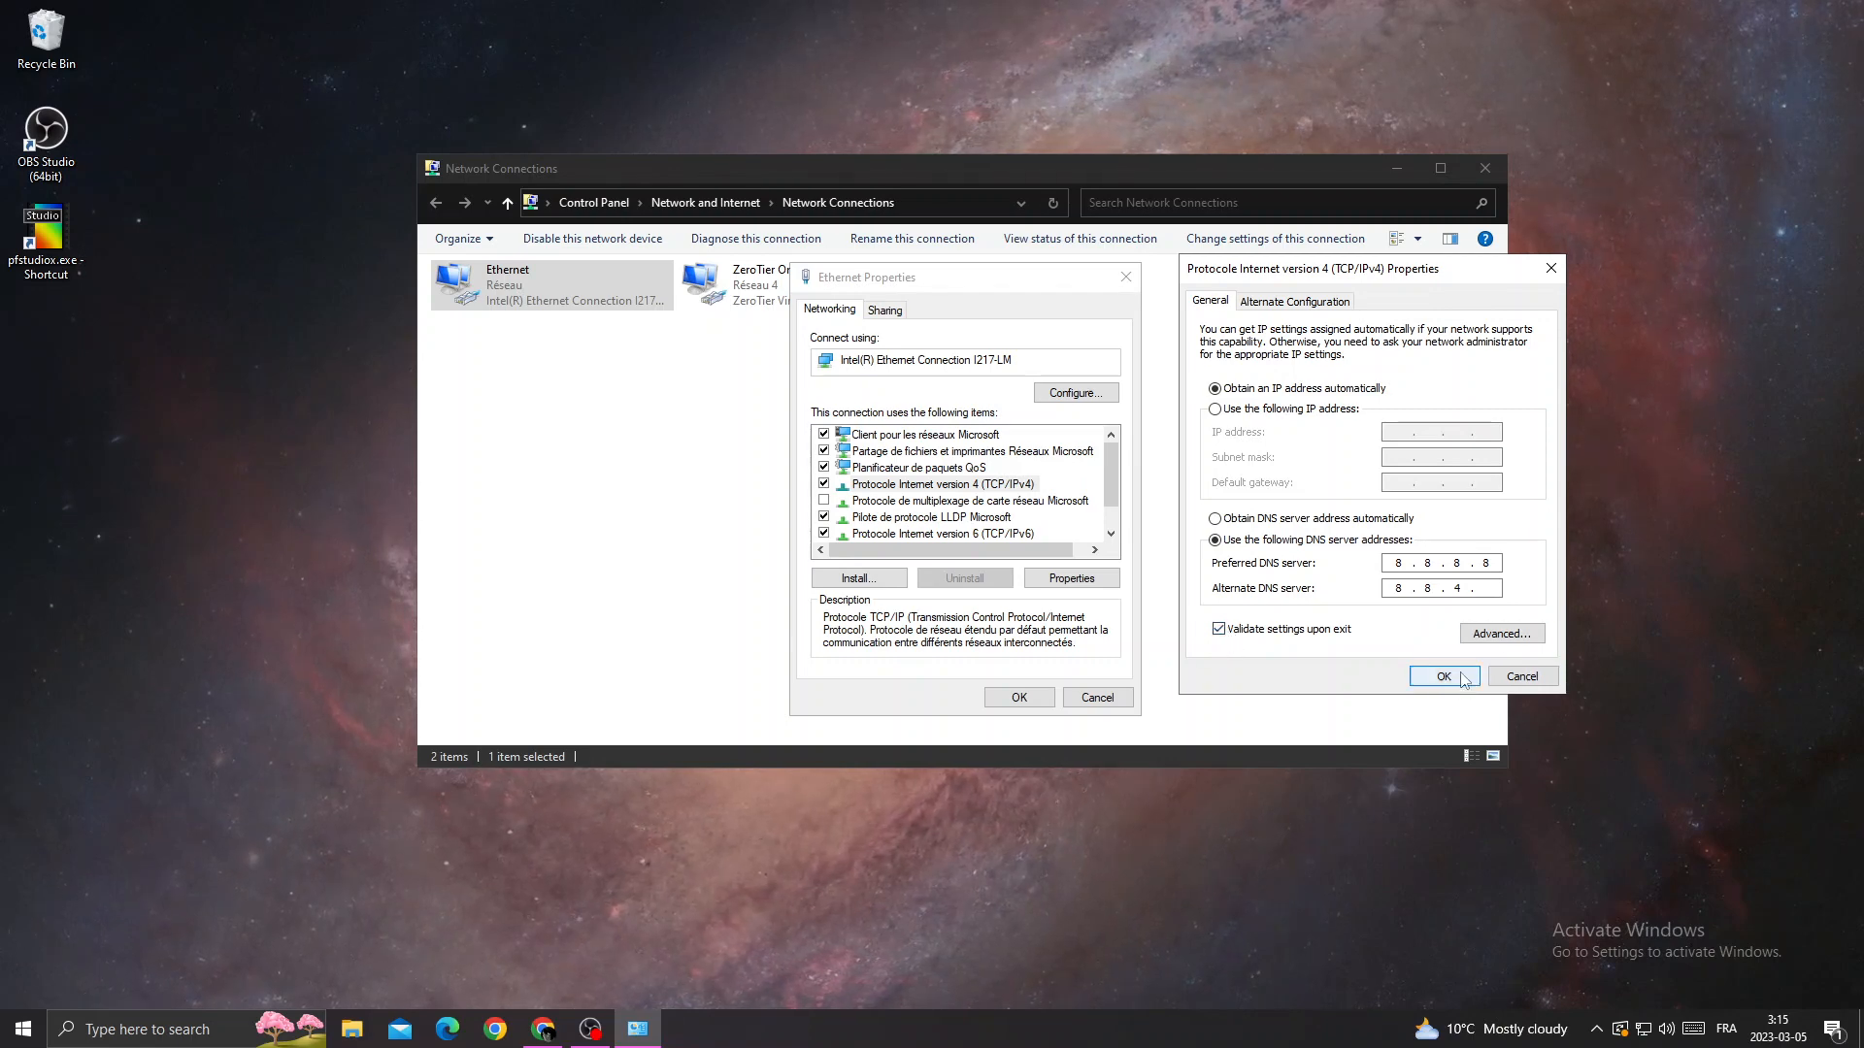
click(1444, 676)
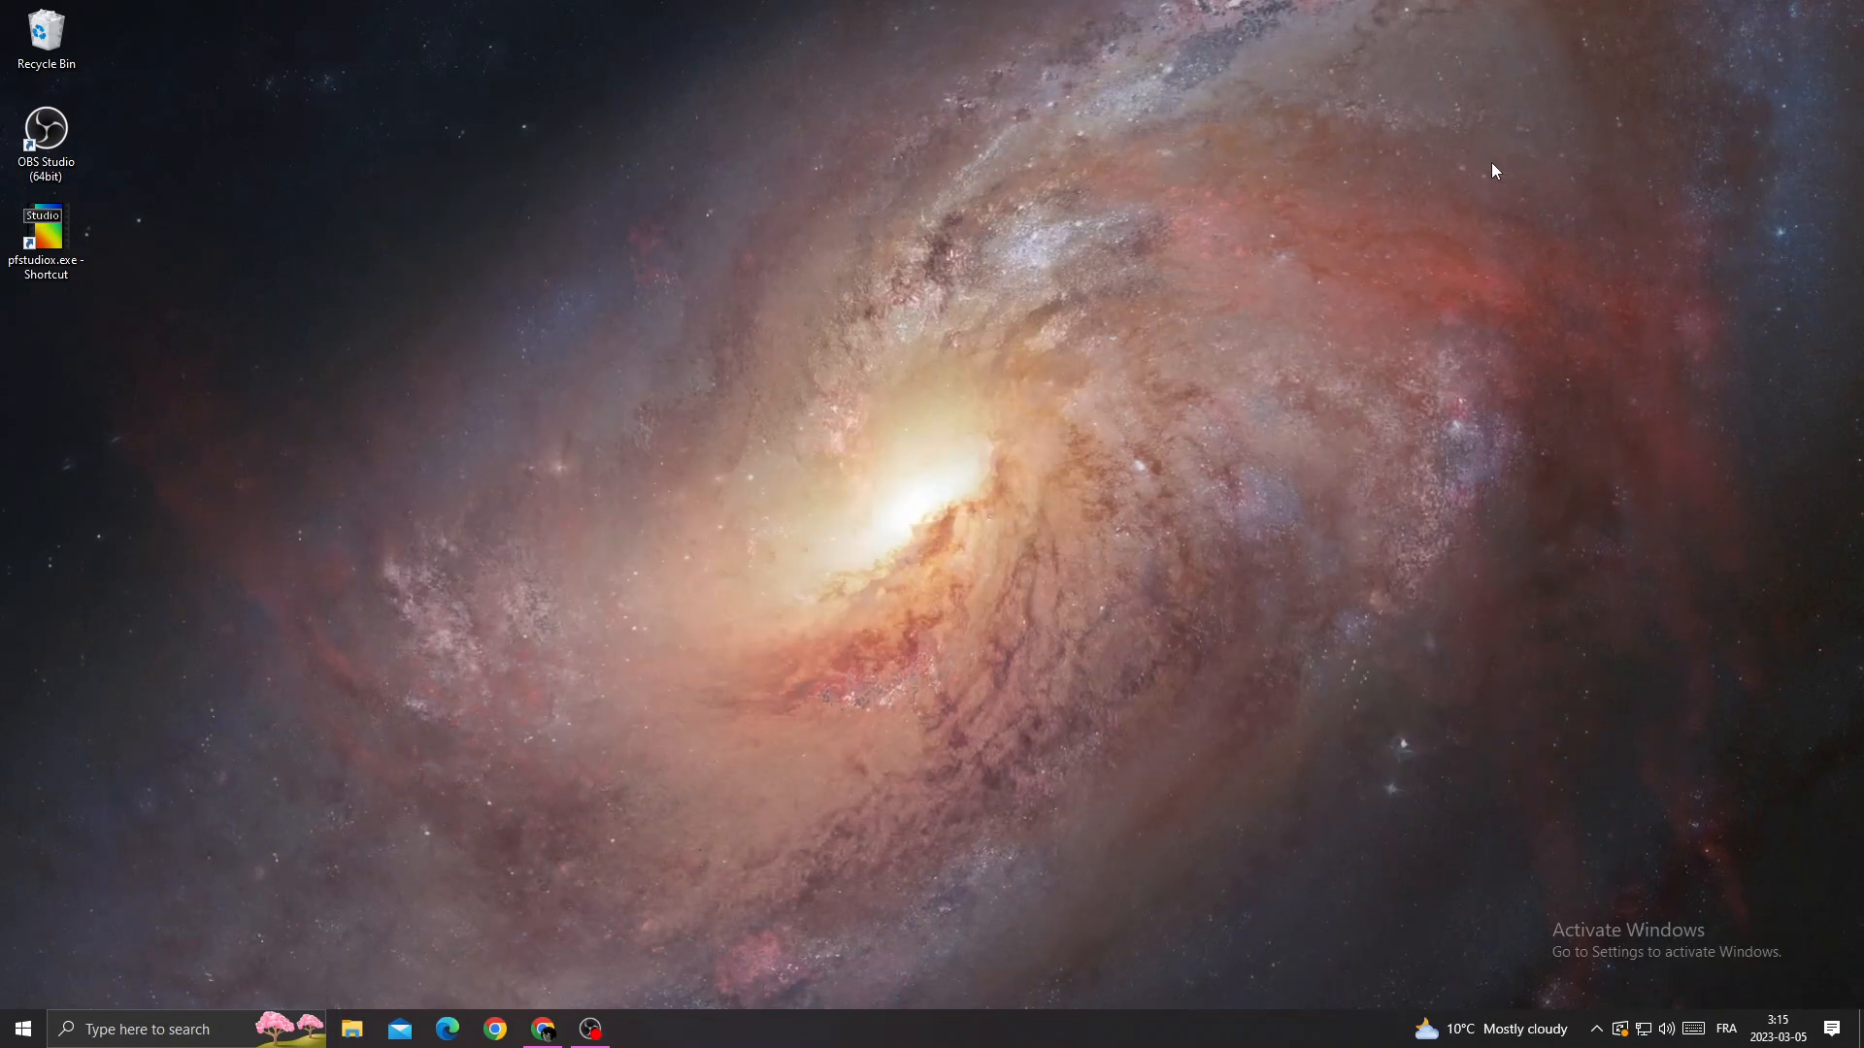
Open the Start menu and dismiss it, leaving the empty desktop
click(25, 1029)
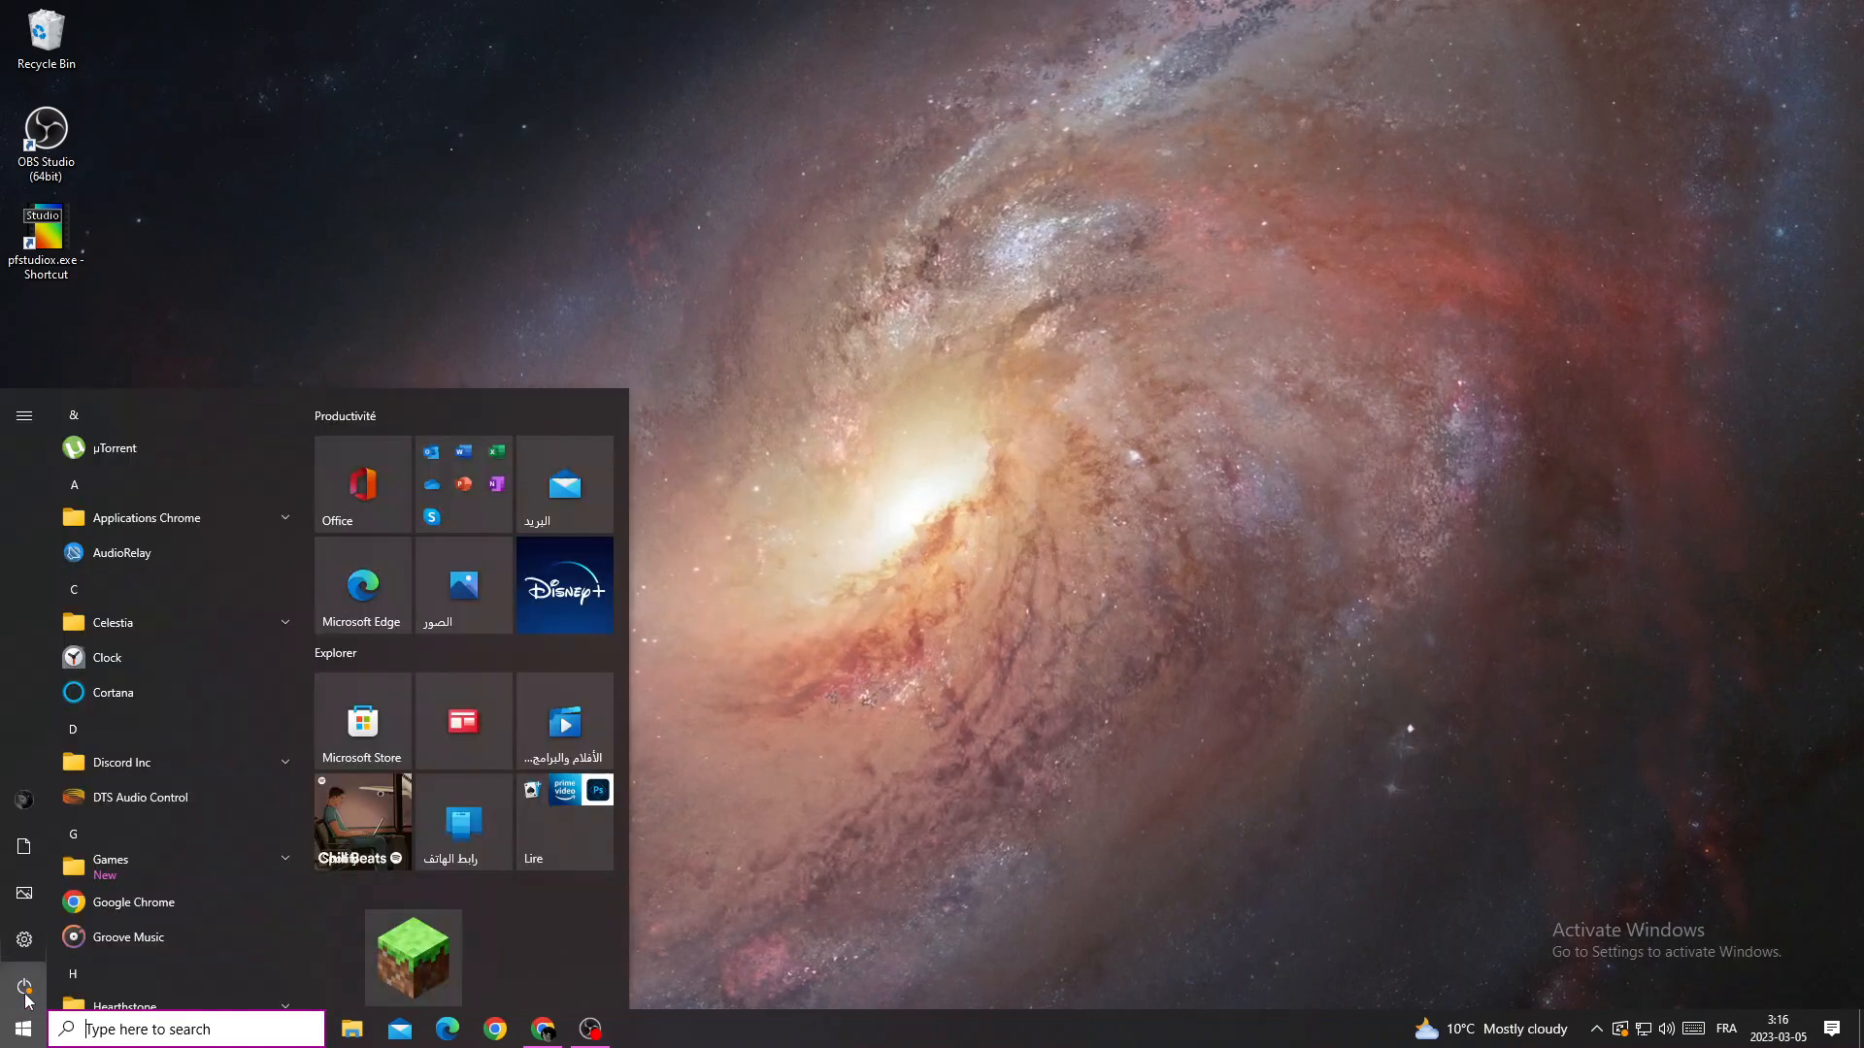
click(23, 986)
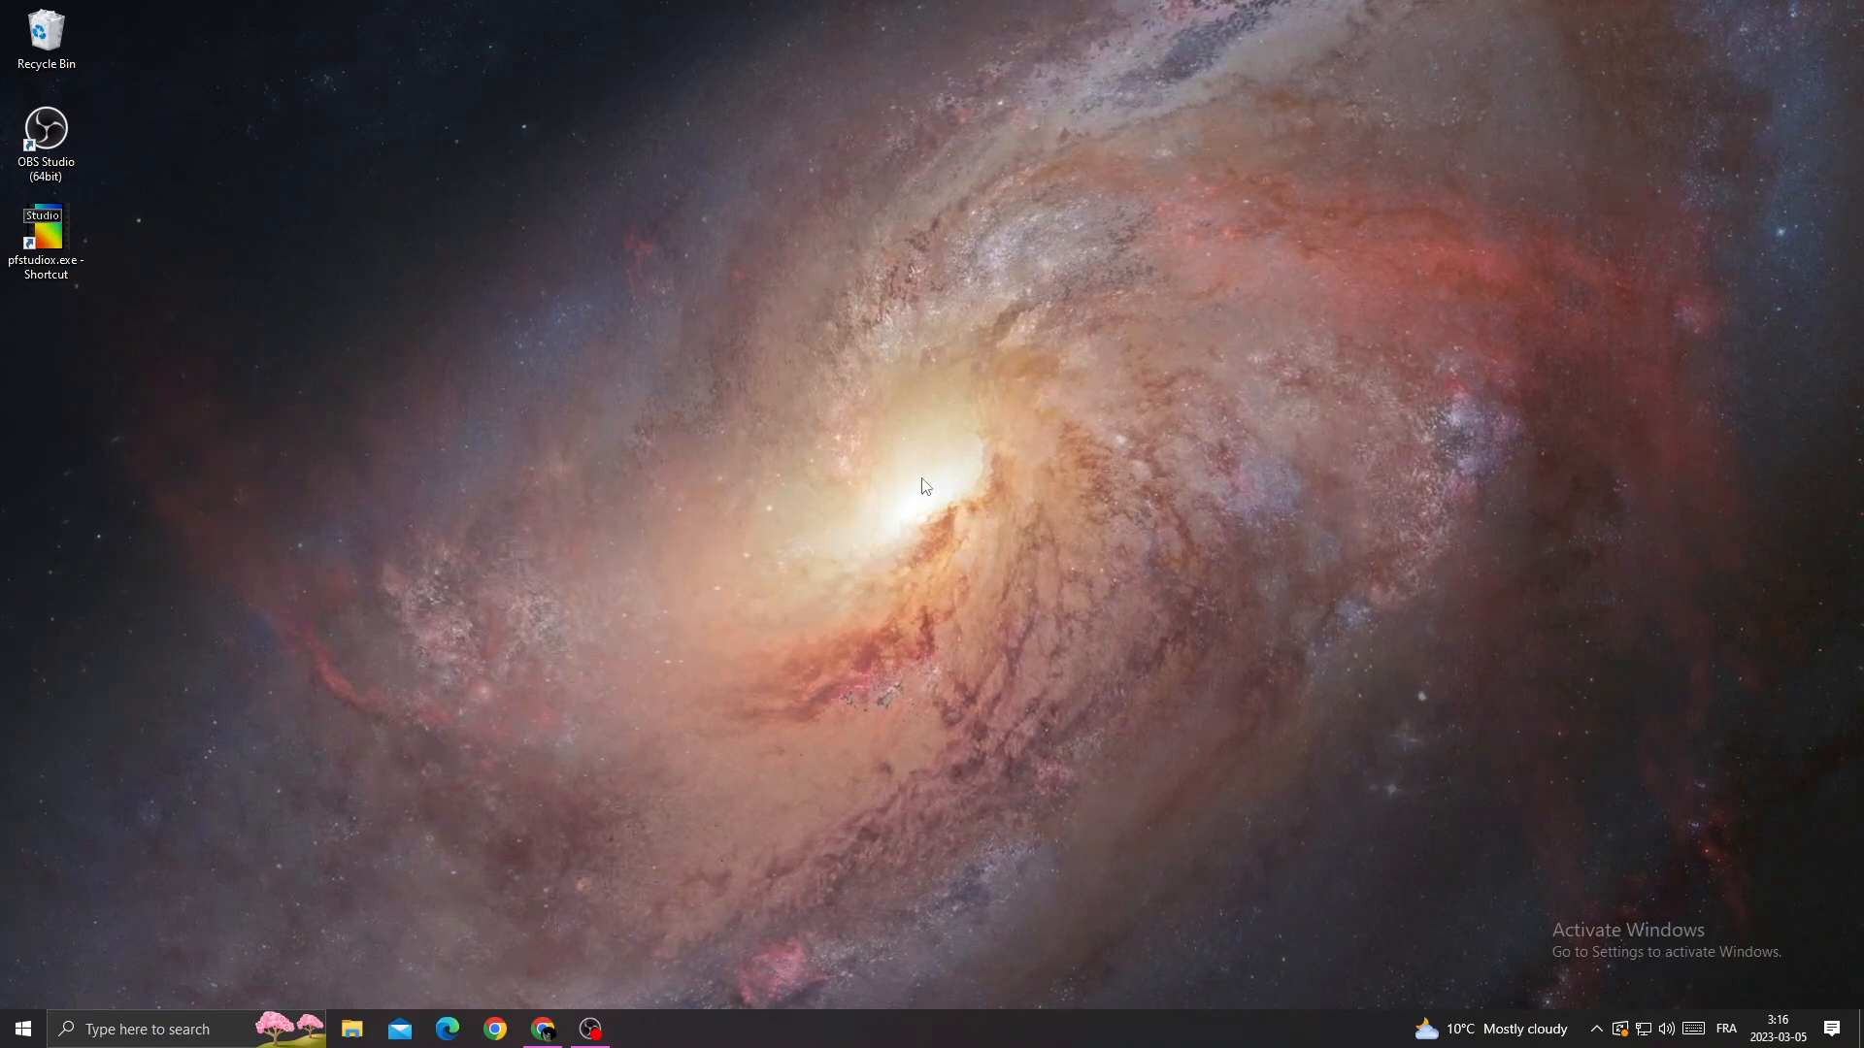
mouse_move(1072, 543)
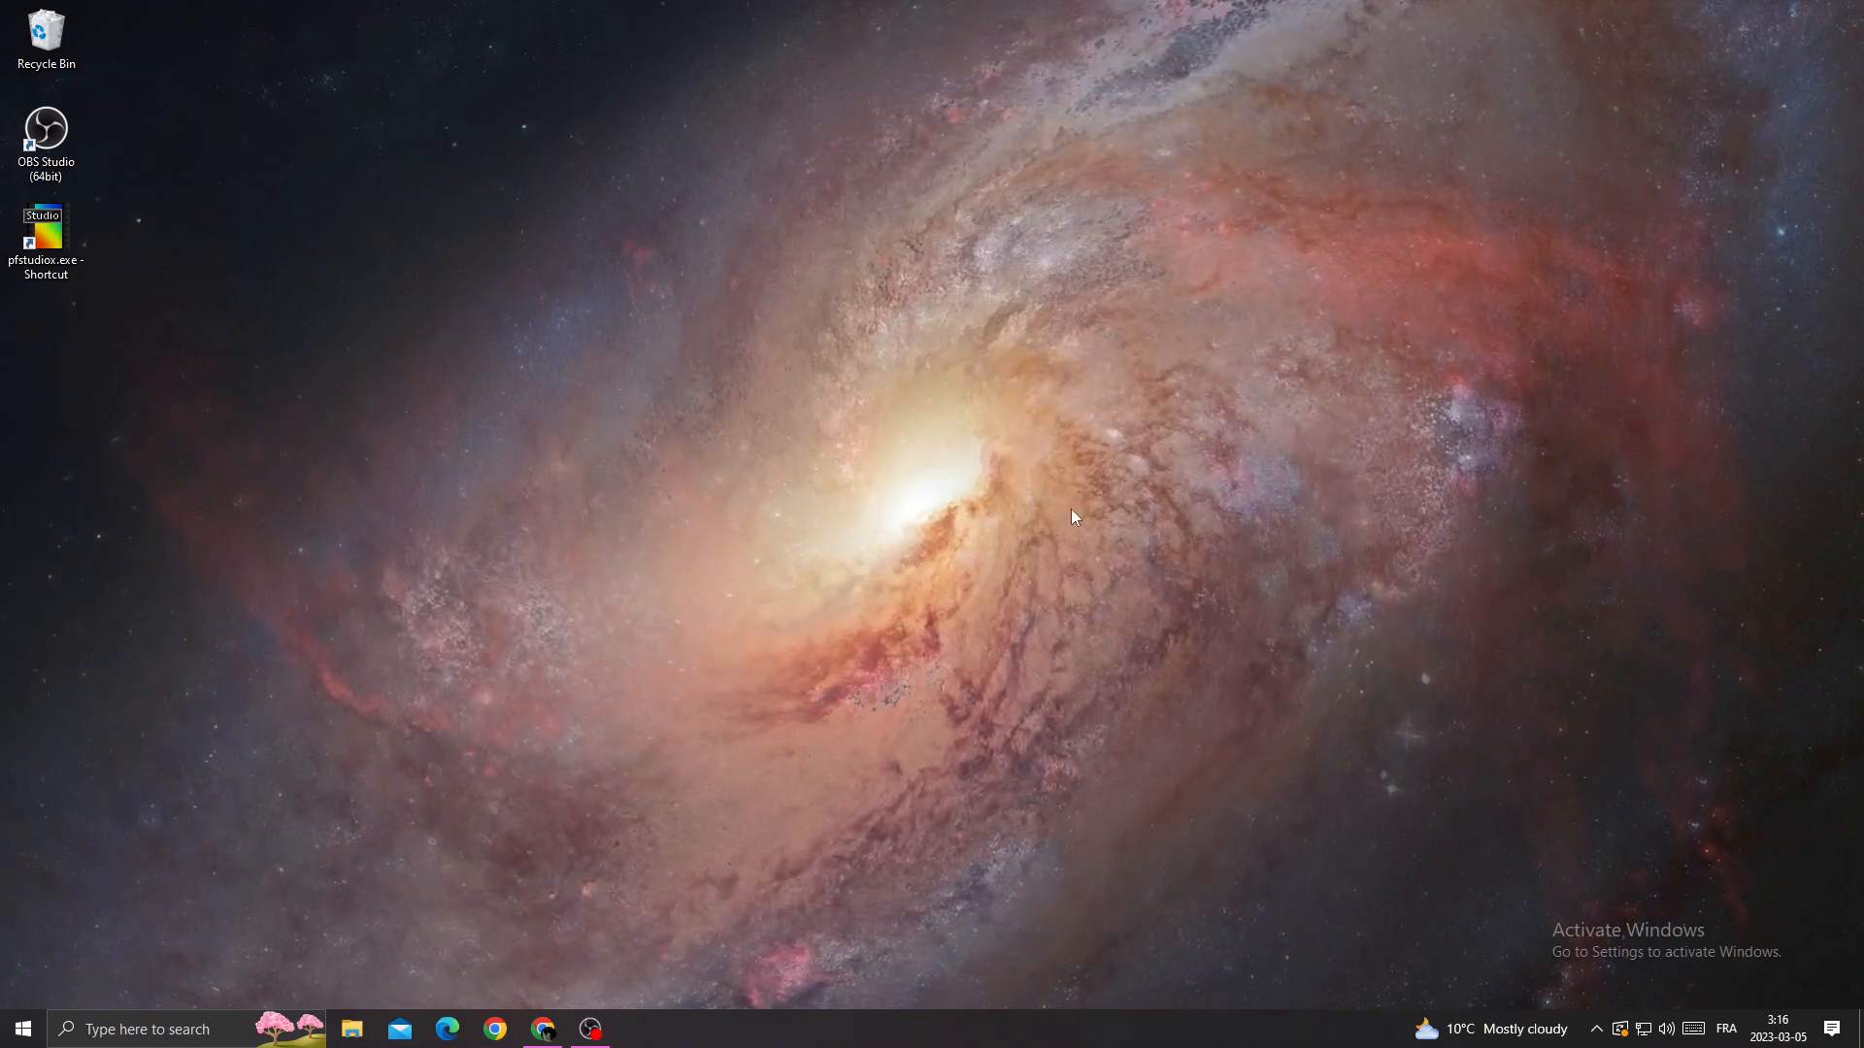